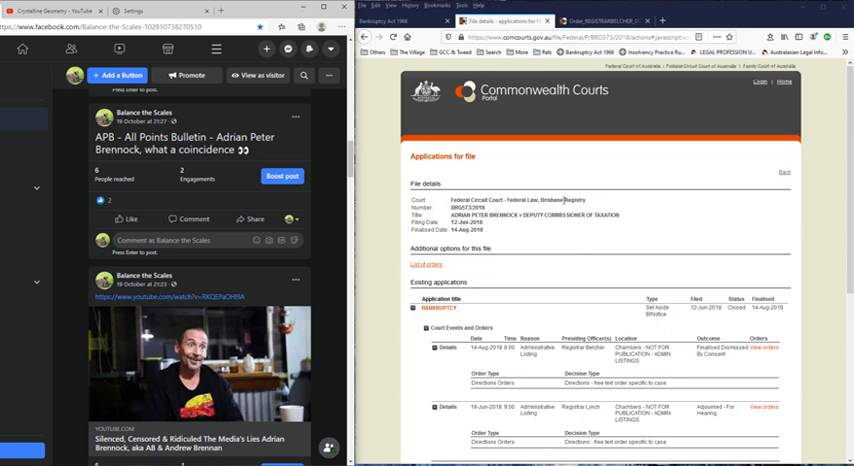
- Scroll the Bankruptcy Act 1966 table of contents to Parts XII to XIV
scroll(down, 3)
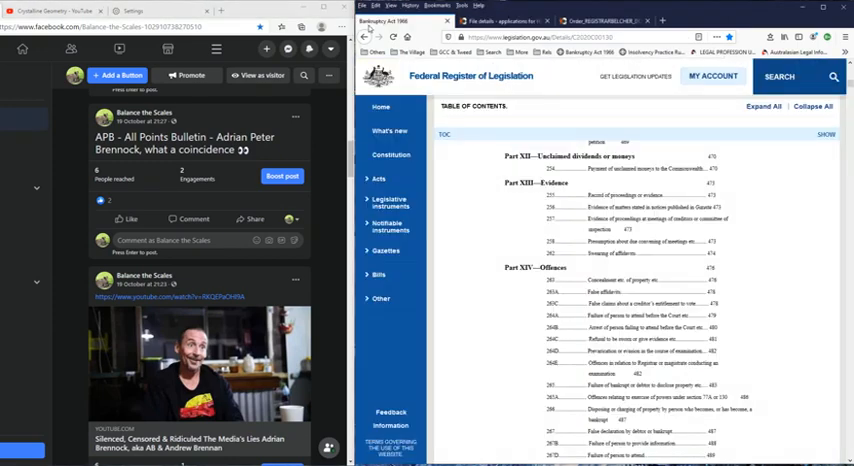
mouse_move(457, 213)
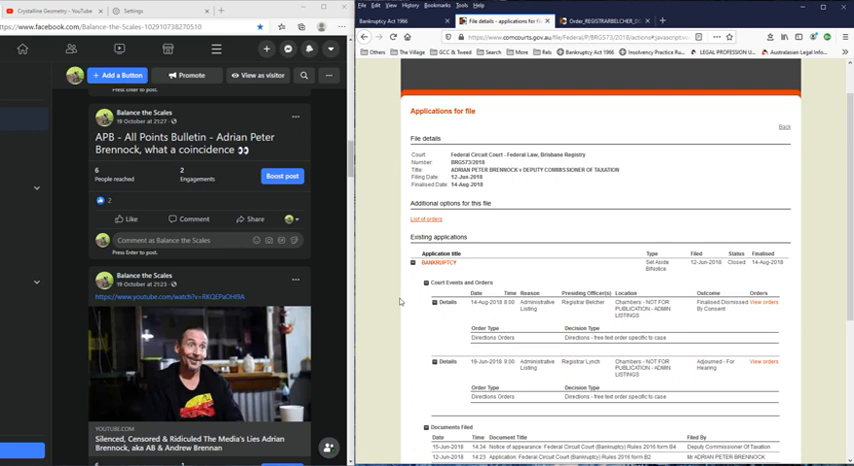
mouse_move(416, 407)
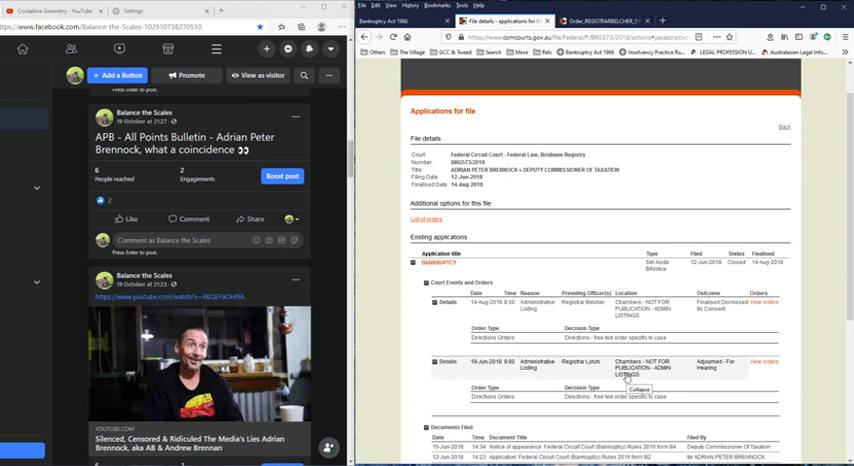
scroll(down, 3)
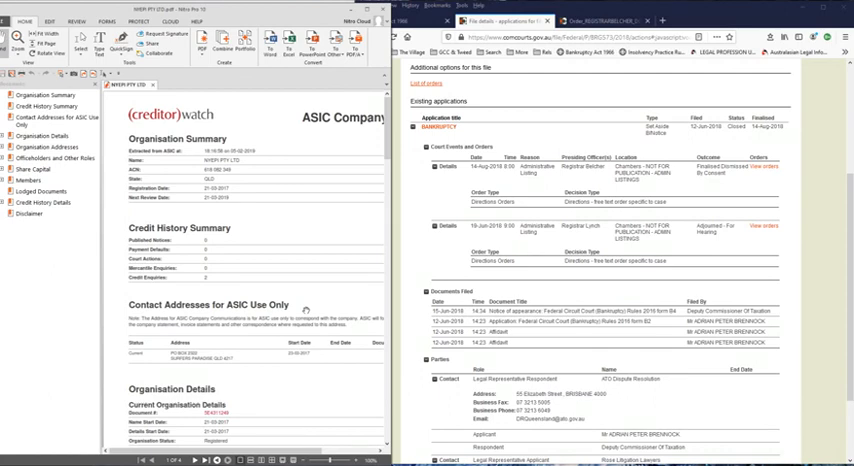
- Scroll the NYEPI PTY LTD report past Organisation Details and Addresses to Officeholders and Other Roles
scroll(down, 3)
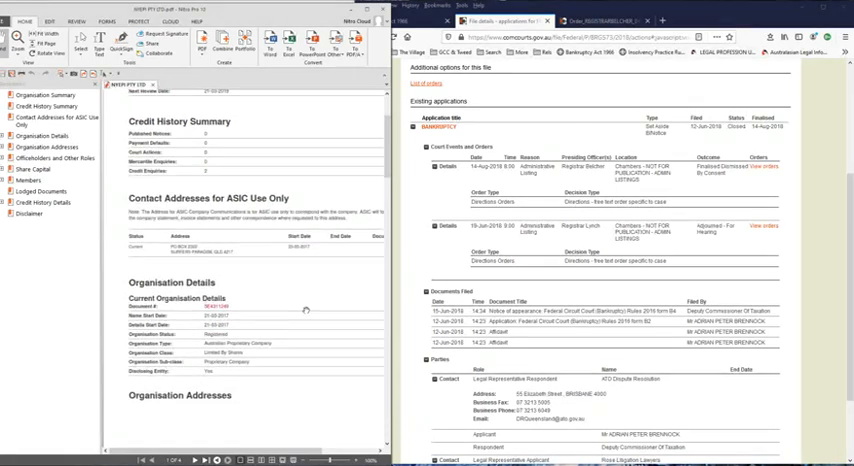
scroll(down, 3)
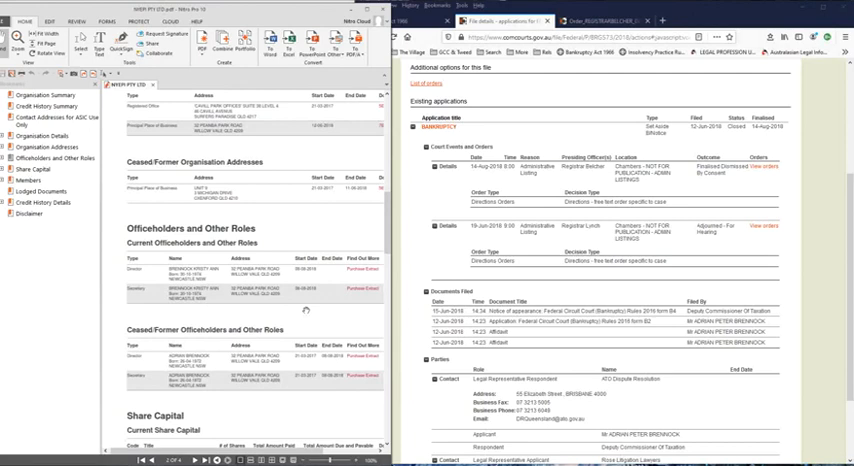
scroll(down, 3)
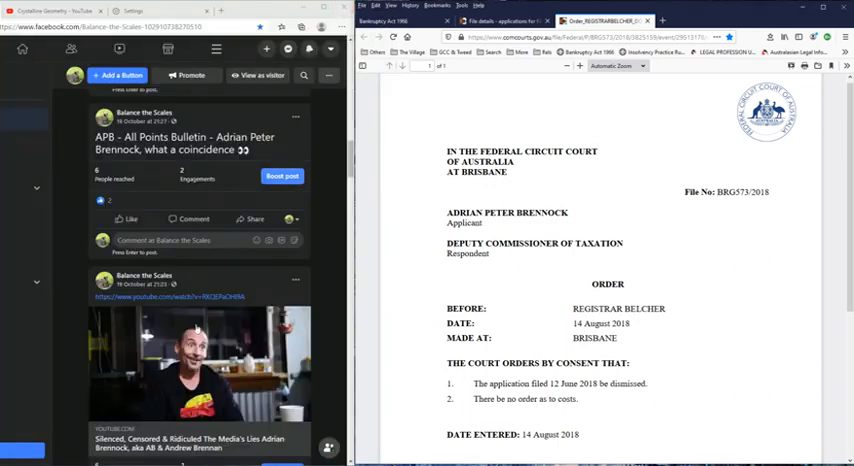
- Scroll the Balance the Scales Facebook feed to the post linking a YouTube video
scroll(down, 3)
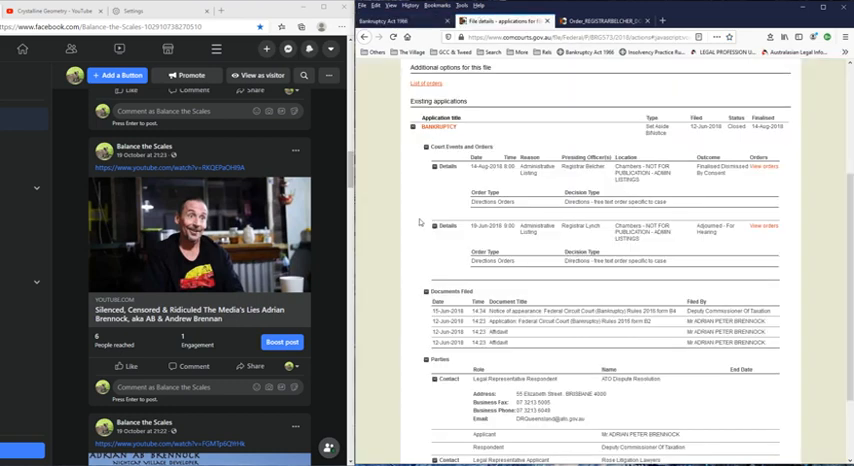
- Scroll back up the BRG573/2018 file details to the header with court, number and title
scroll(up, 3)
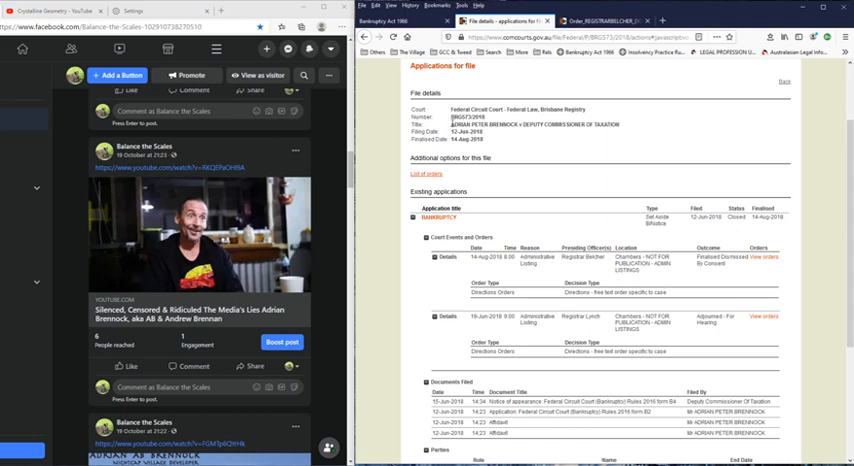
double_click(483, 124)
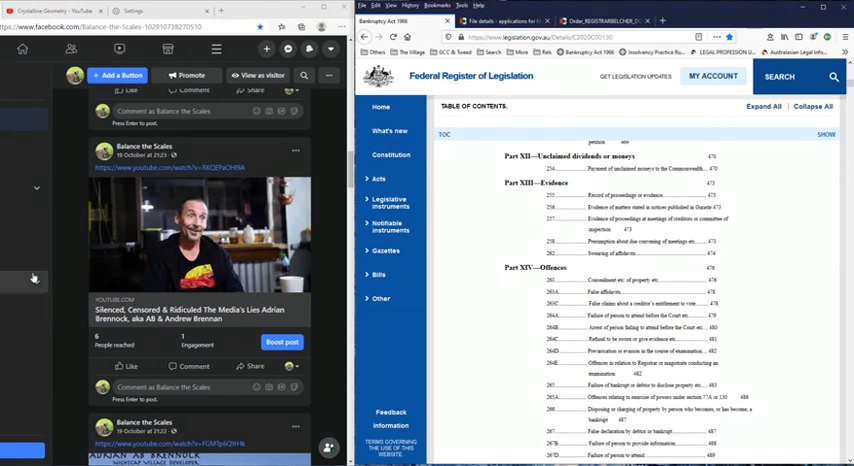
mouse_move(62, 233)
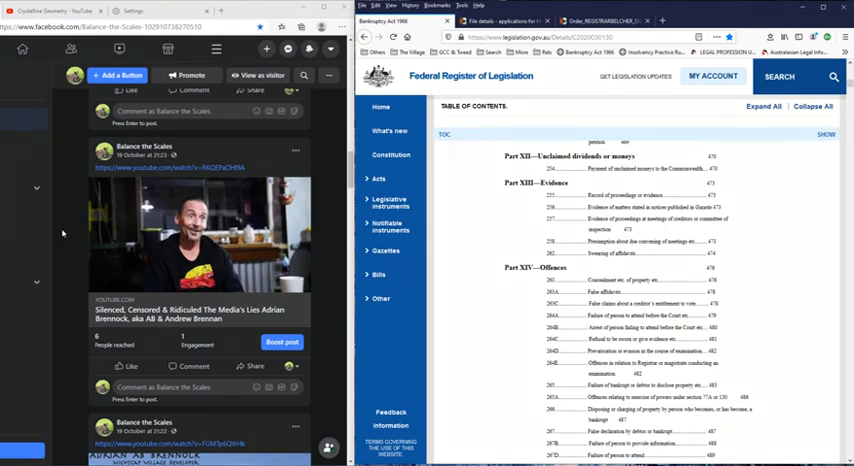